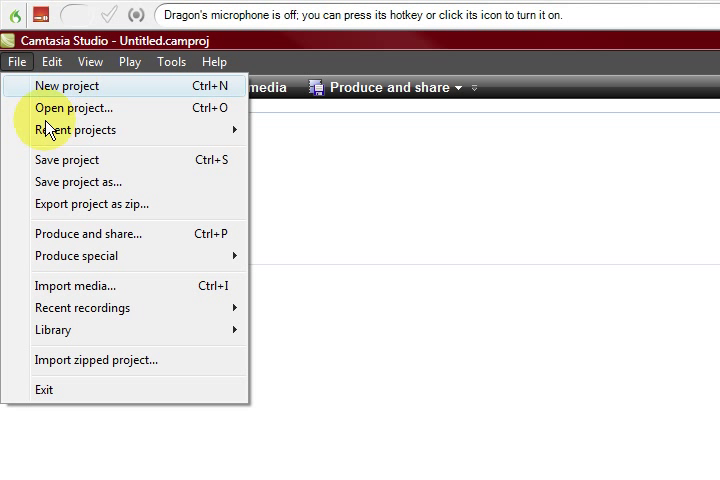
Start a new, untitled Camtasia project from the File menu
left_click(72, 108)
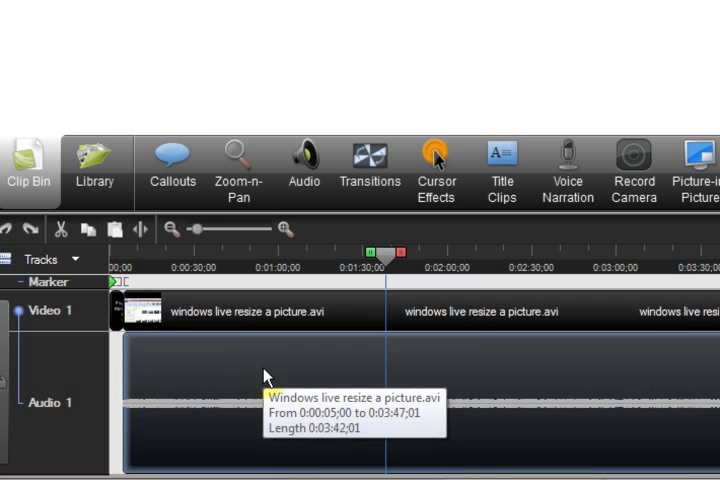
Move the playhead back to 0:00:00 at the start of the trimmed clip
left_click(290, 276)
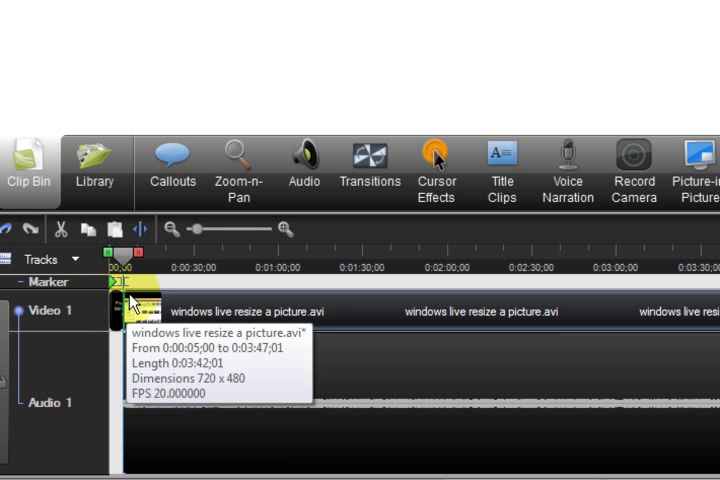
left_click(500, 170)
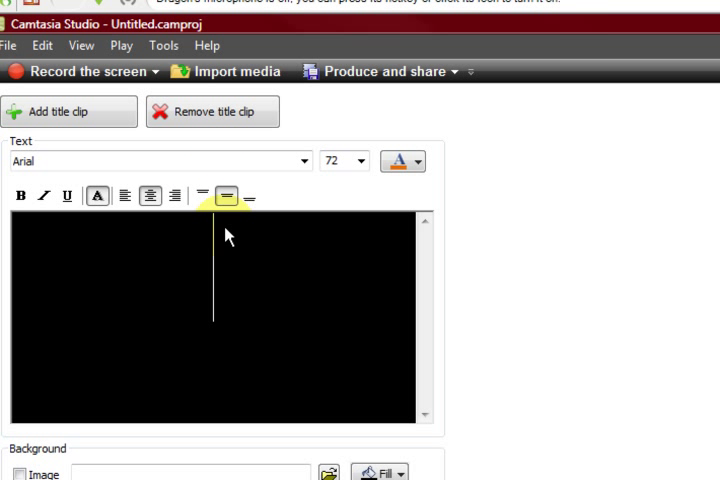
Add a title clip with centred Arial 72 text on the black background
left_click(500, 180)
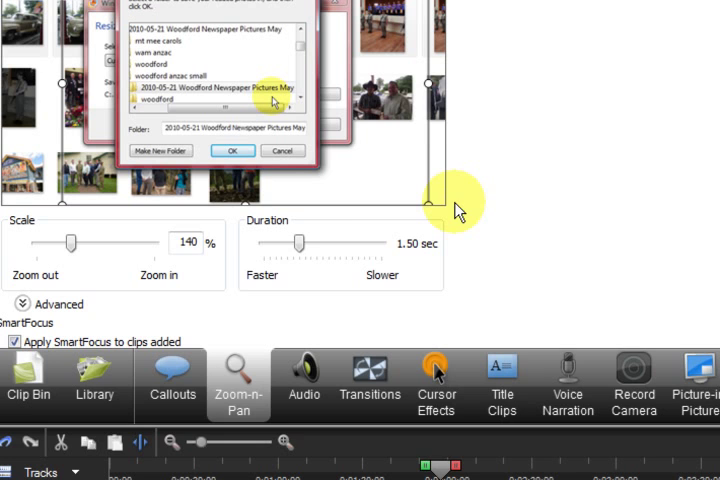
Add 140% zoom-in then 100% zoom-out keyframes, 1.50 sec each, on the Zoom track
left_click(232, 152)
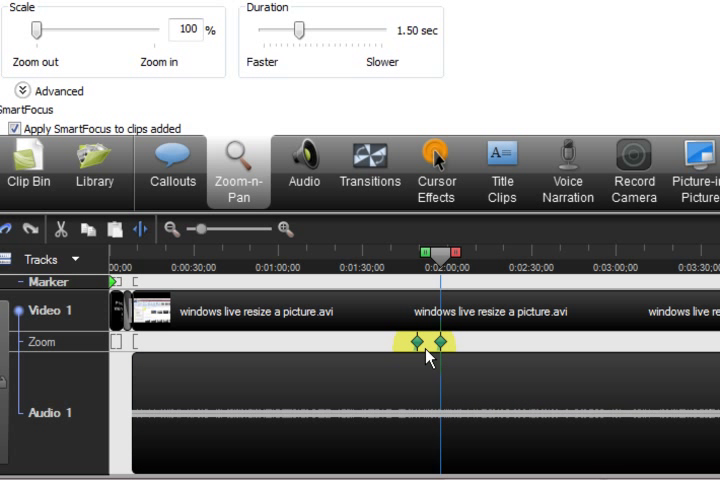